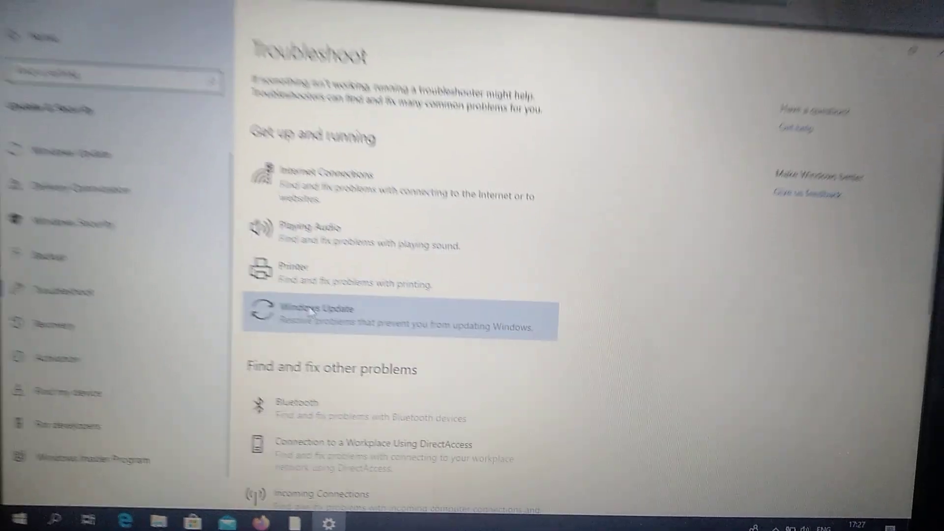
Select Windows Update on the Troubleshoot page and run its troubleshooter.
left_click(313, 310)
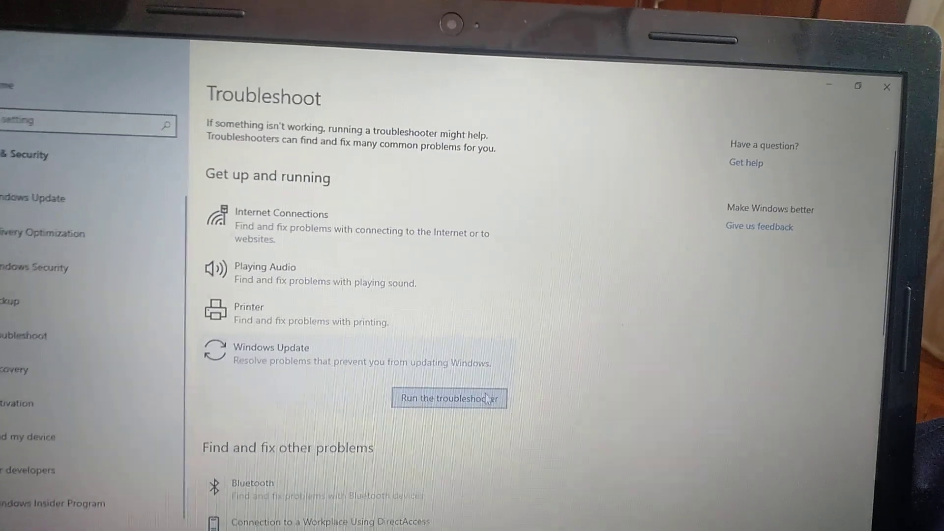
left_click(448, 398)
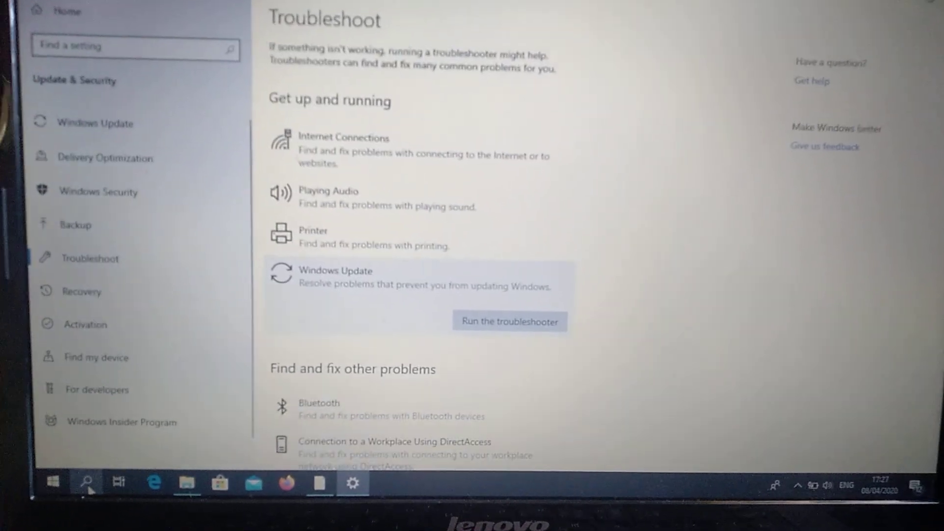
Search for and open the Services console, scrolling toward the Windows Update service.
left_click(85, 483)
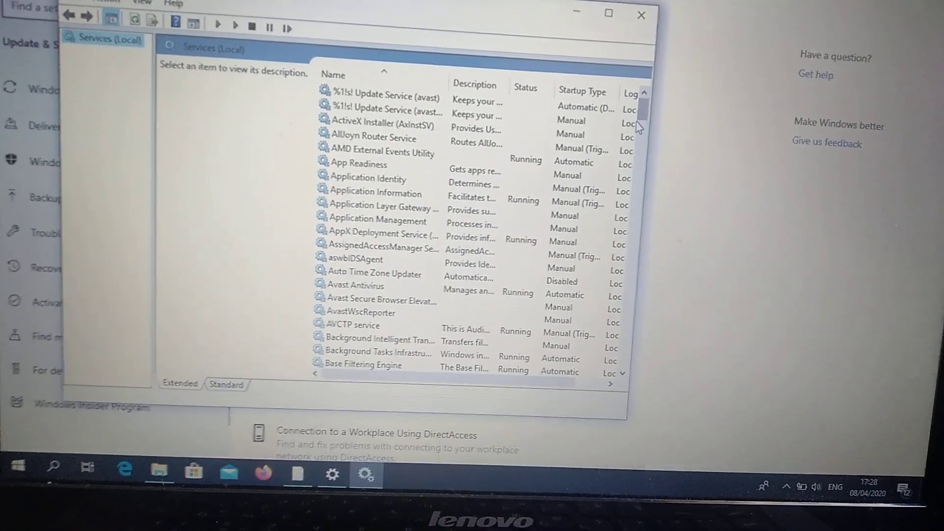
scroll("down", 3)
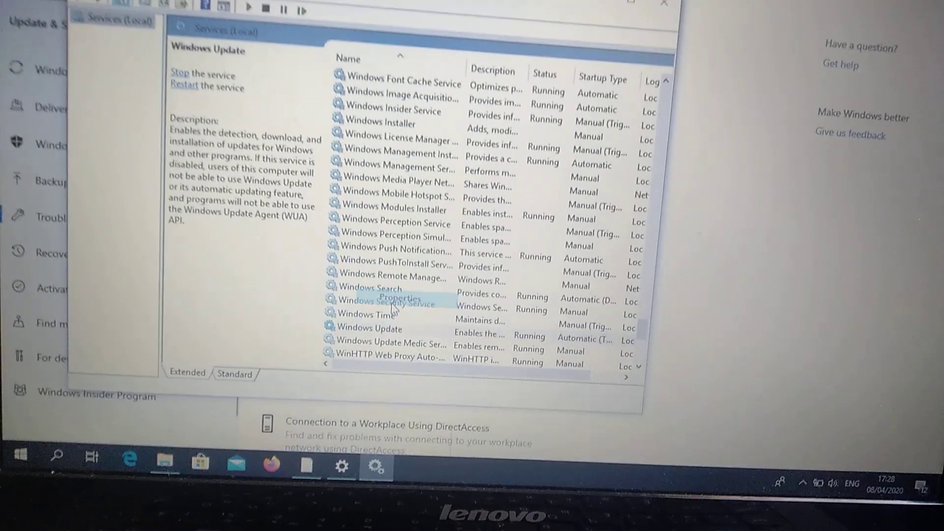
Confirm Windows Update's Properties show Startup type Automatic and status Running, then dismiss.
left_click(401, 299)
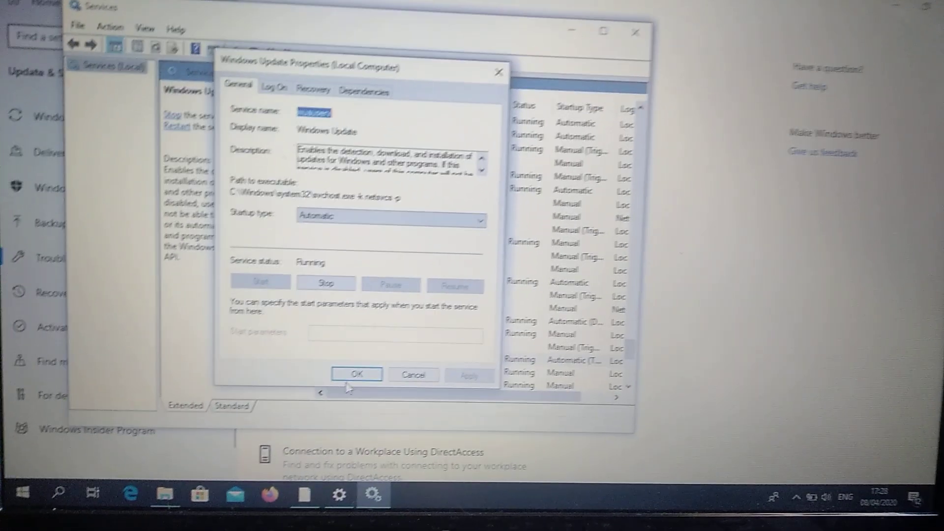
left_click(356, 374)
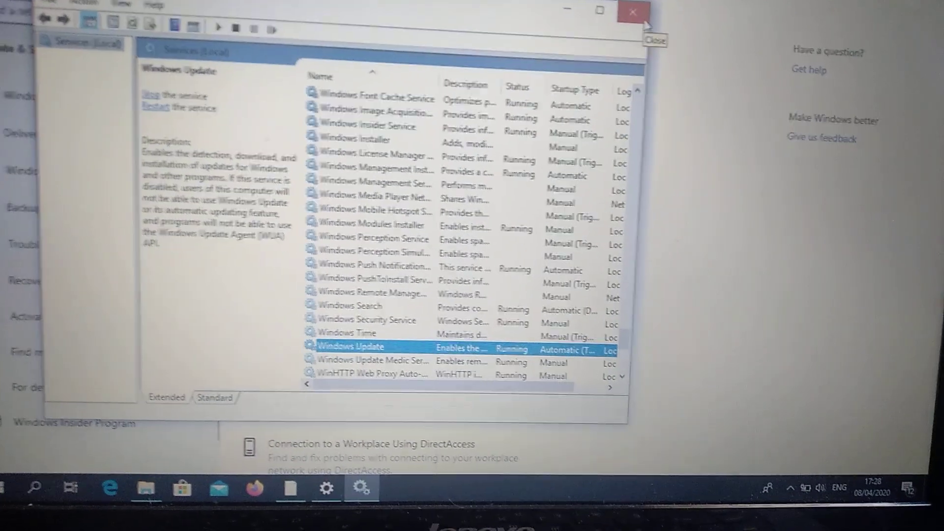
Close Services and go to the Windows Update page under Update & Security.
left_click(632, 11)
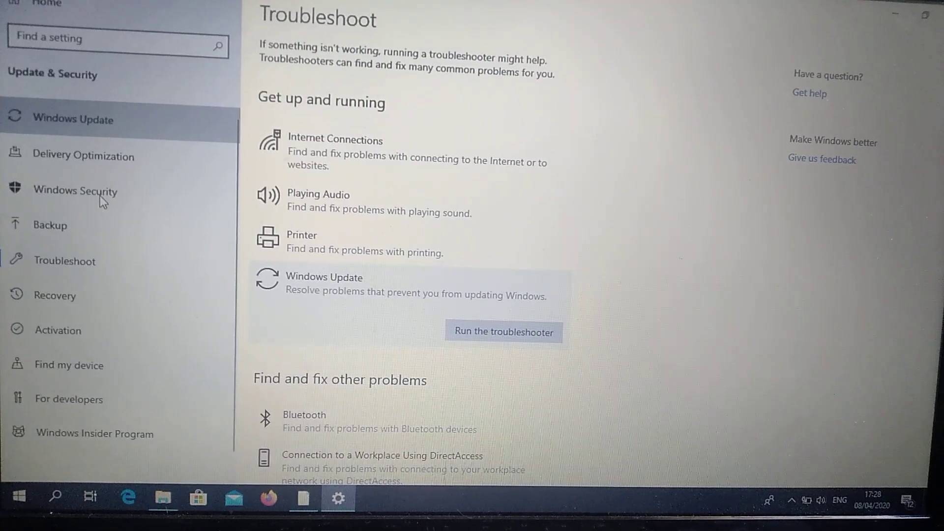
left_click(79, 119)
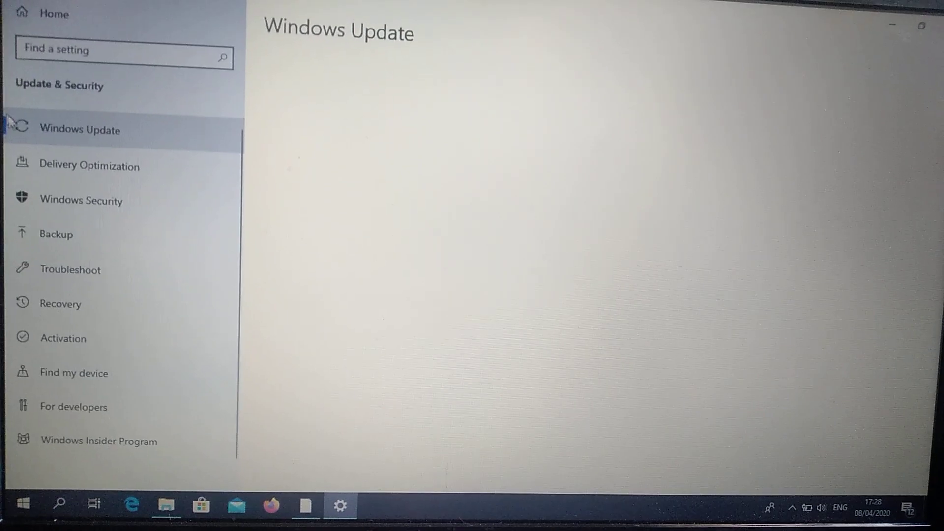